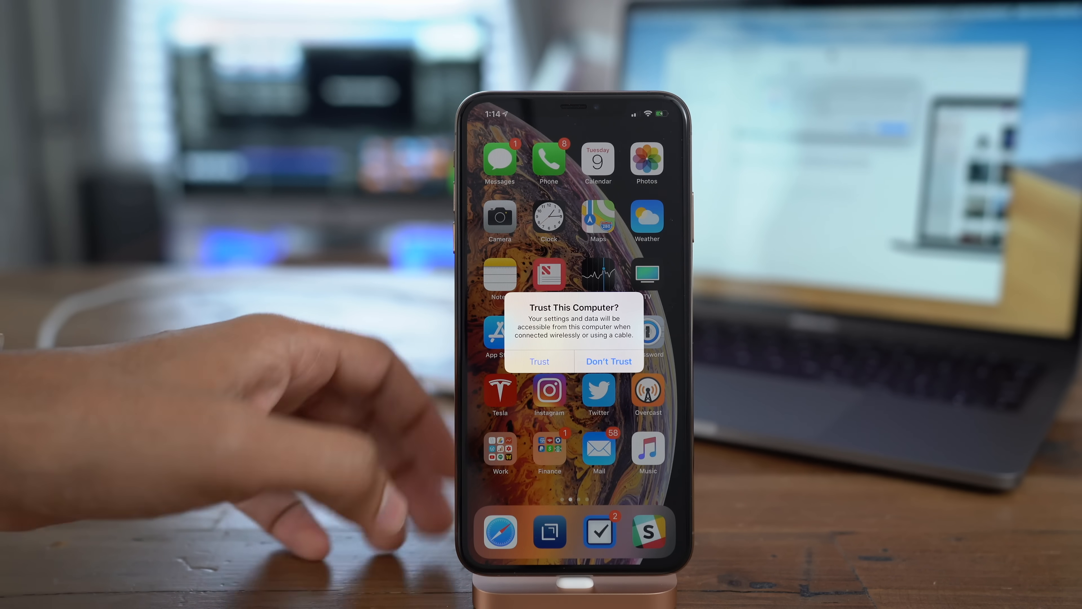
click(539, 360)
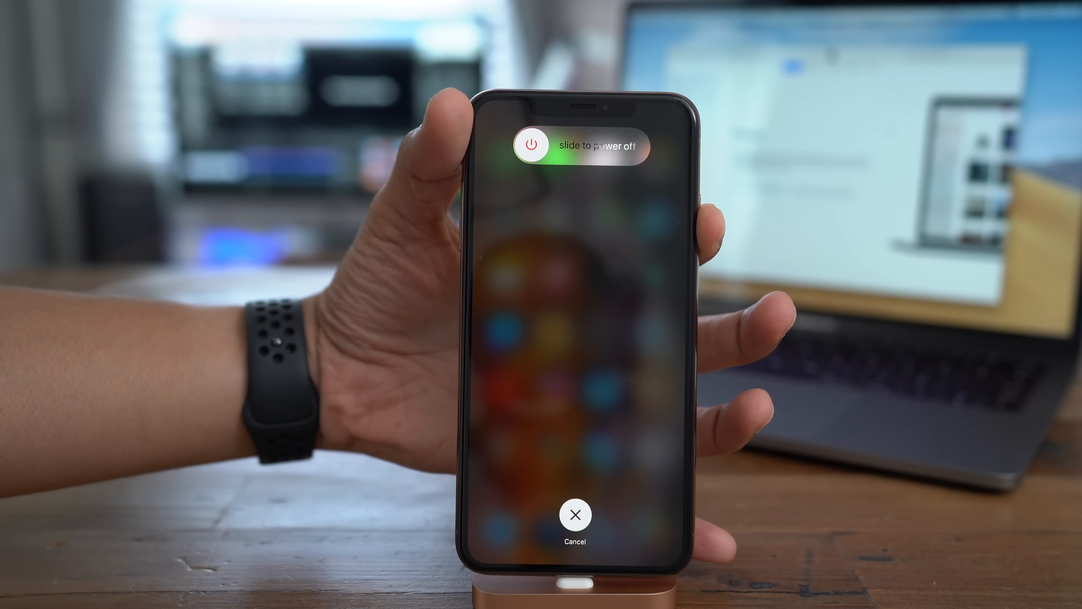
drag(532, 145, 642, 145)
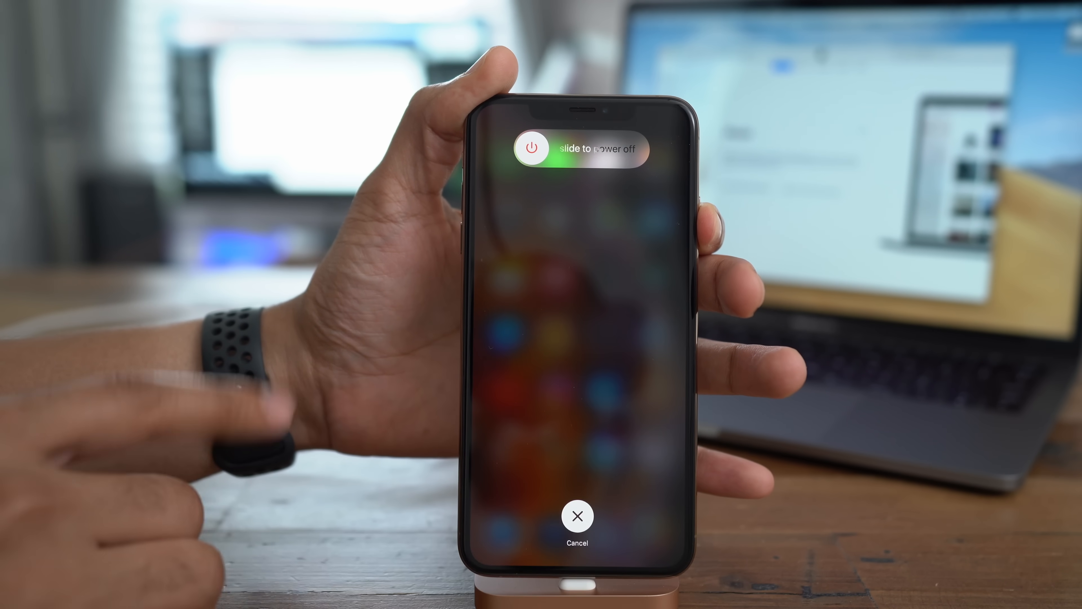
drag(535, 148, 636, 149)
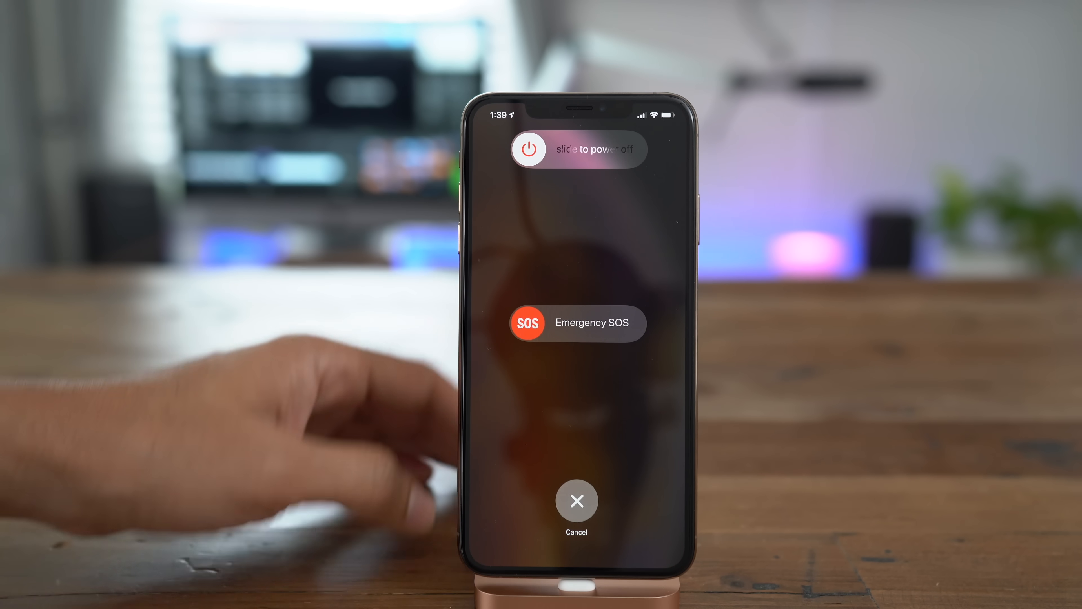
click(528, 322)
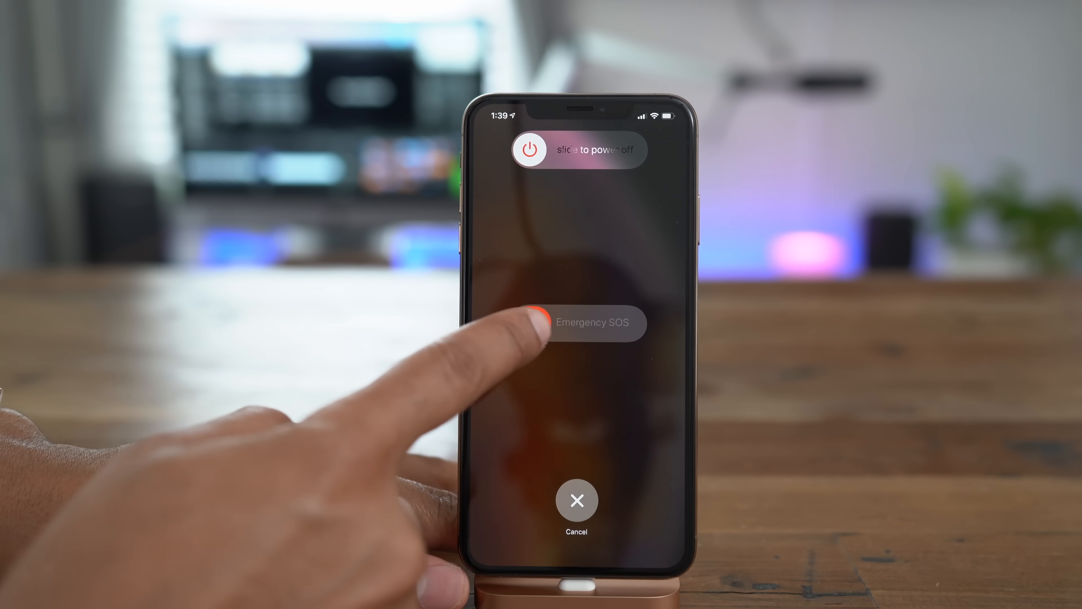